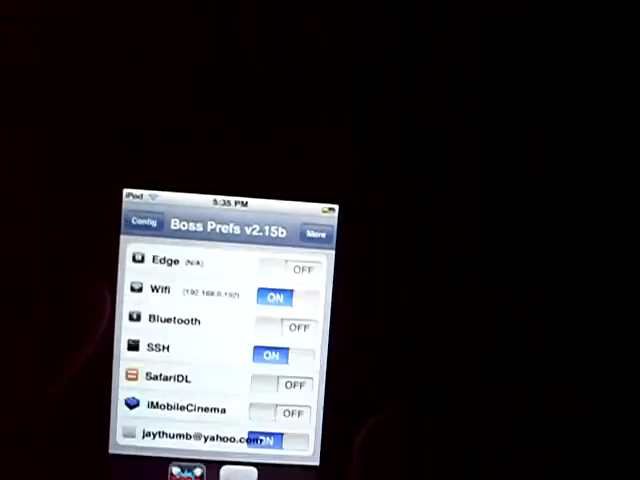
Step: Enable the SafariDL toggle so it is on alongside Wifi and SSH
click(290, 384)
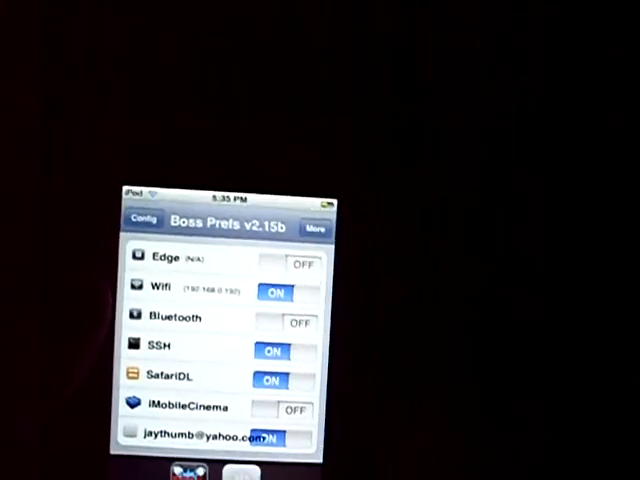